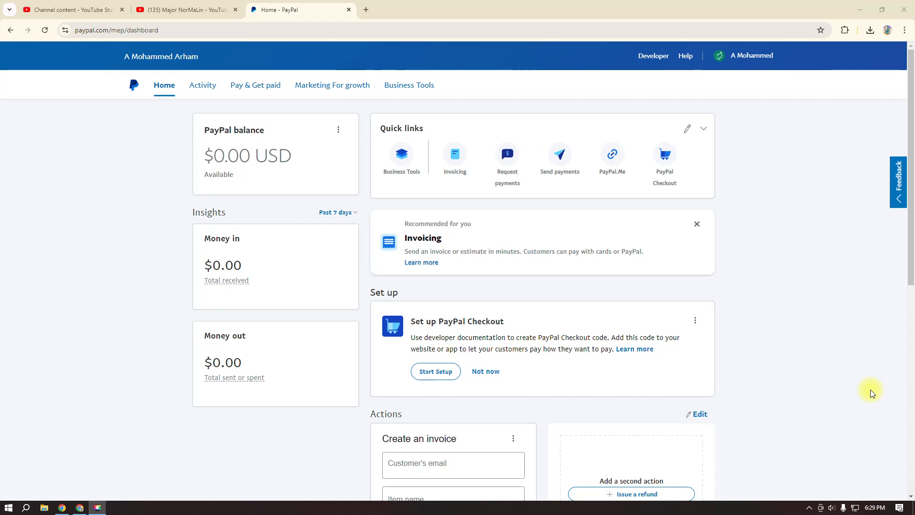
mouse_move(340, 183)
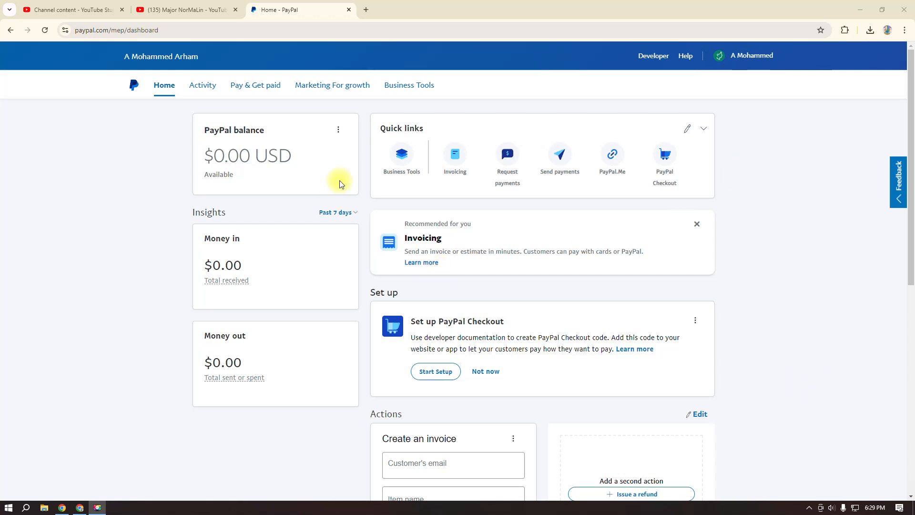
mouse_move(455, 157)
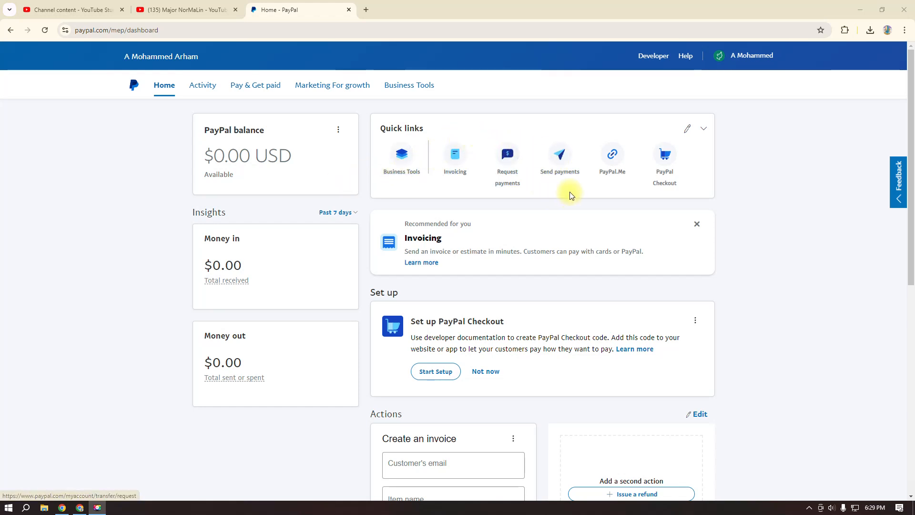
Step: Go to the PayPal.Me setup from the dashboard quick links
left_click(611, 154)
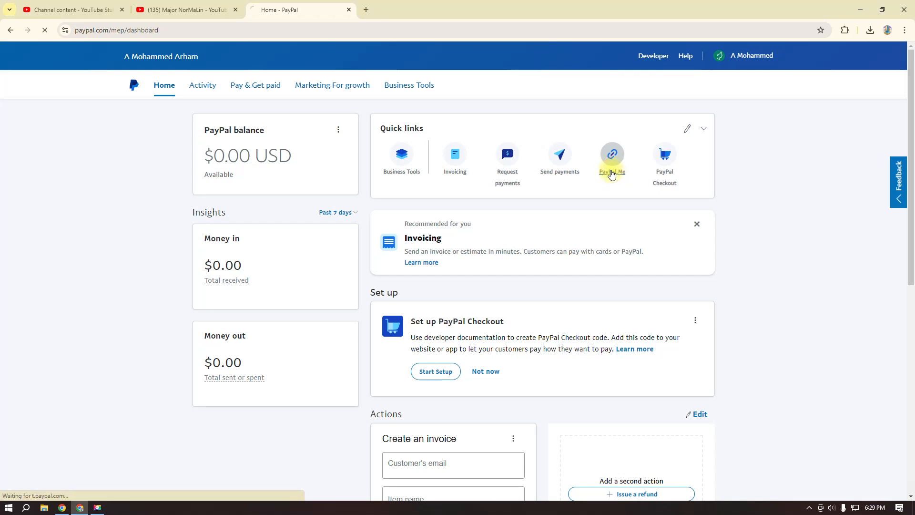
Step: Start a PayPal.Me profile without a photo and claim the link name mojrnormalin
left_click(612, 155)
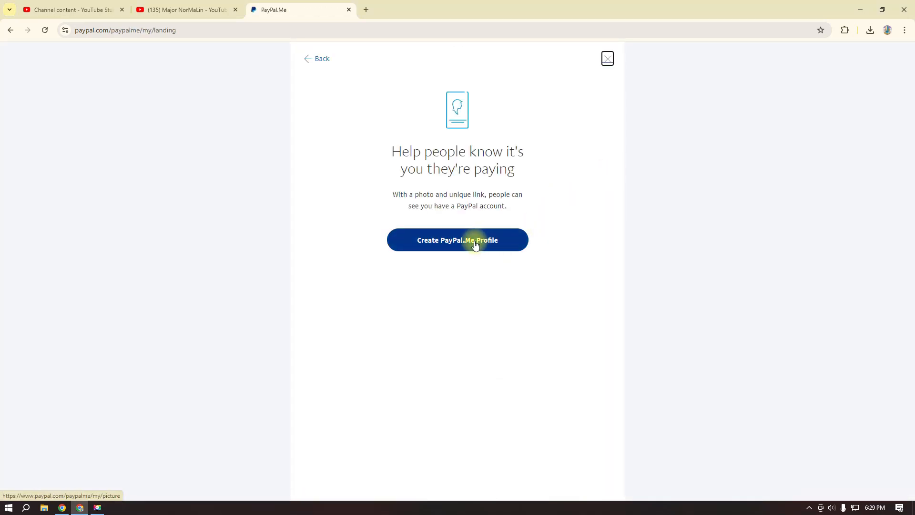
left_click(456, 239)
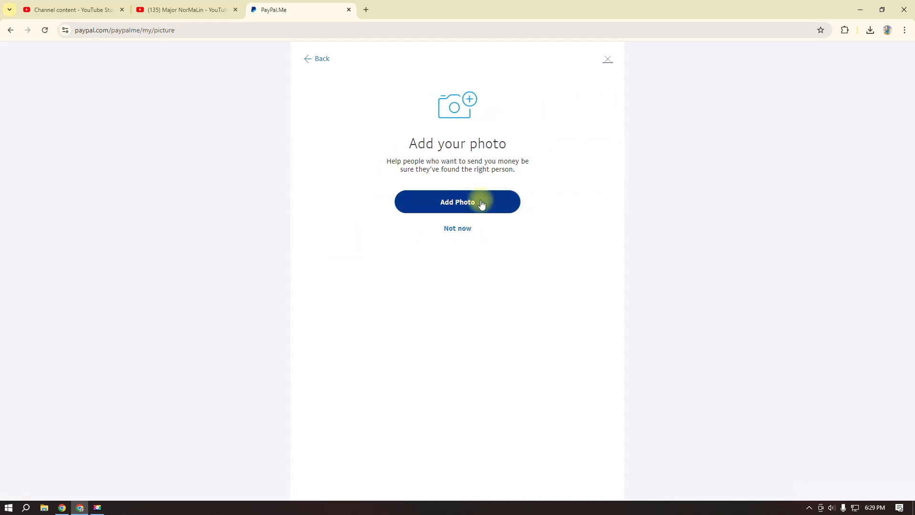
mouse_move(467, 228)
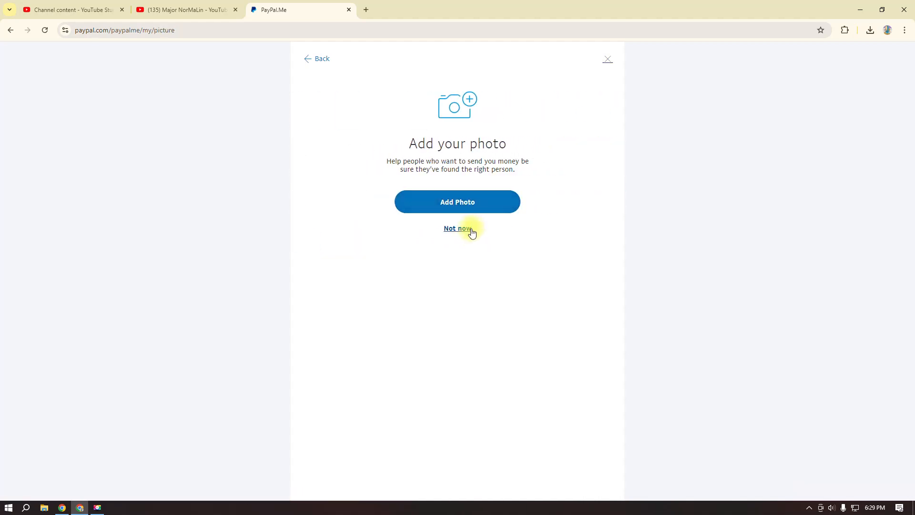
left_click(456, 228)
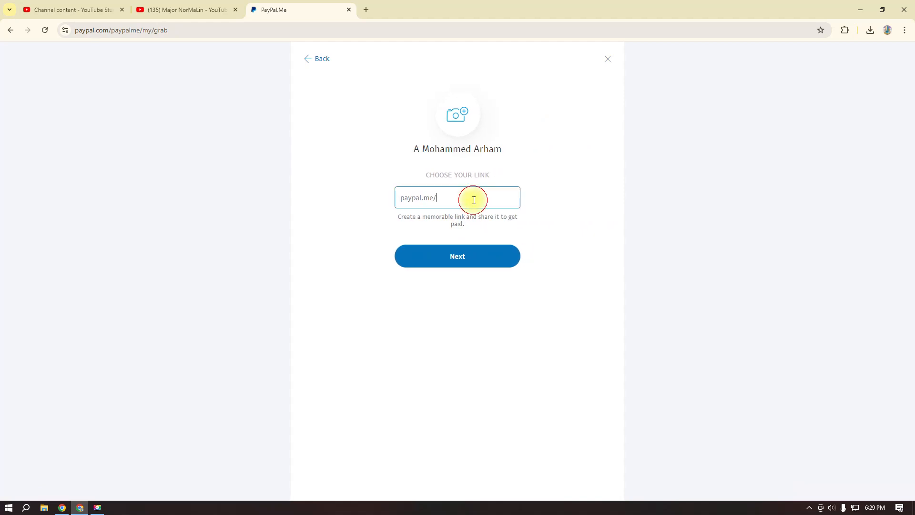
type("mojrnorma")
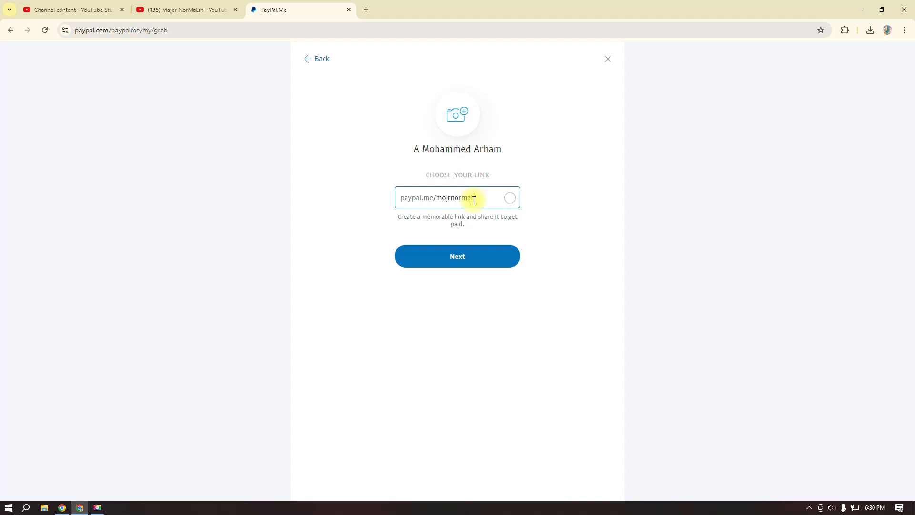
type("lin")
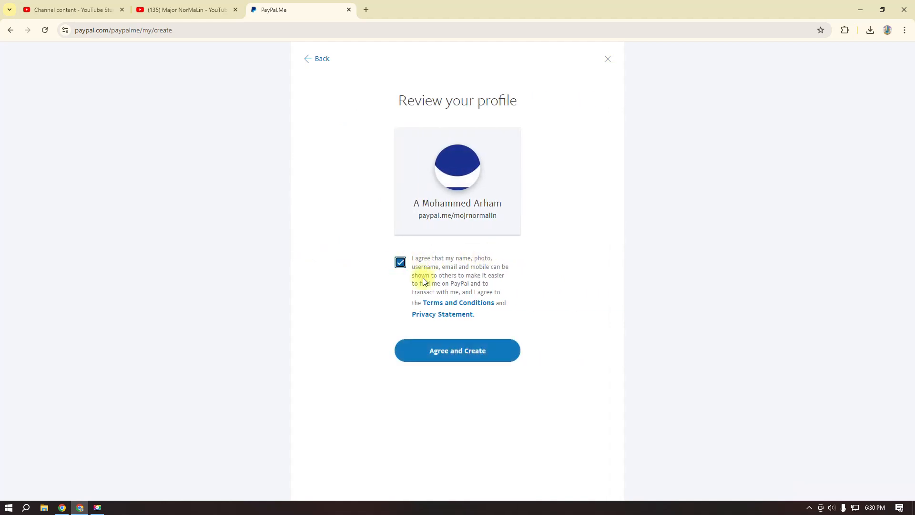
Step: Agree and create the profile, then finish from the 'Your profile is live' confirmation
left_click(456, 349)
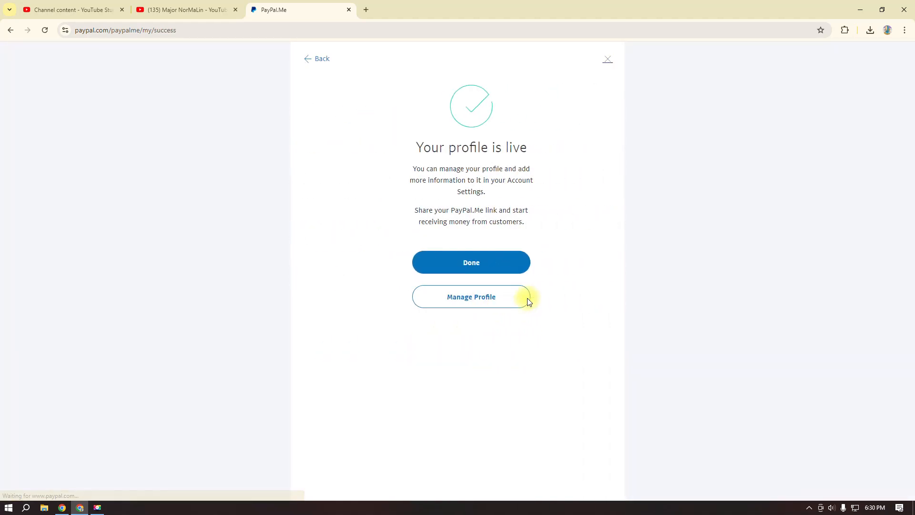
left_click(470, 262)
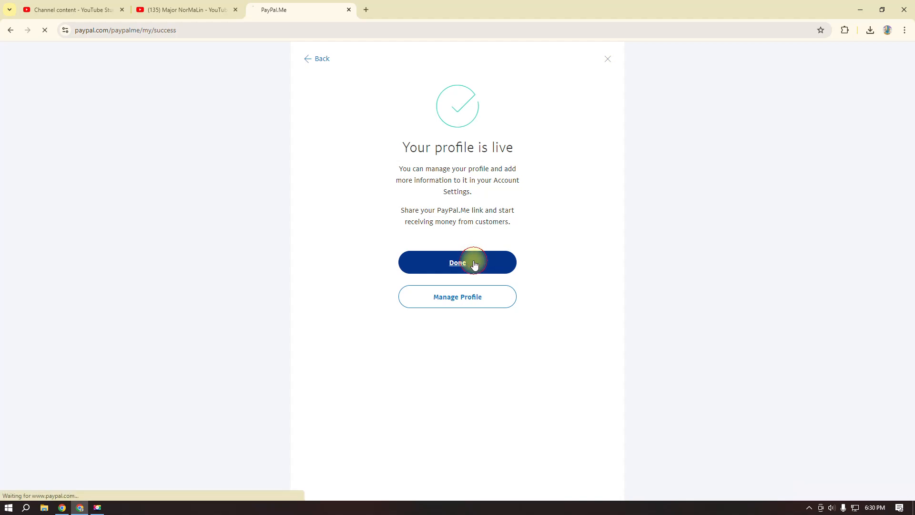
left_click(456, 262)
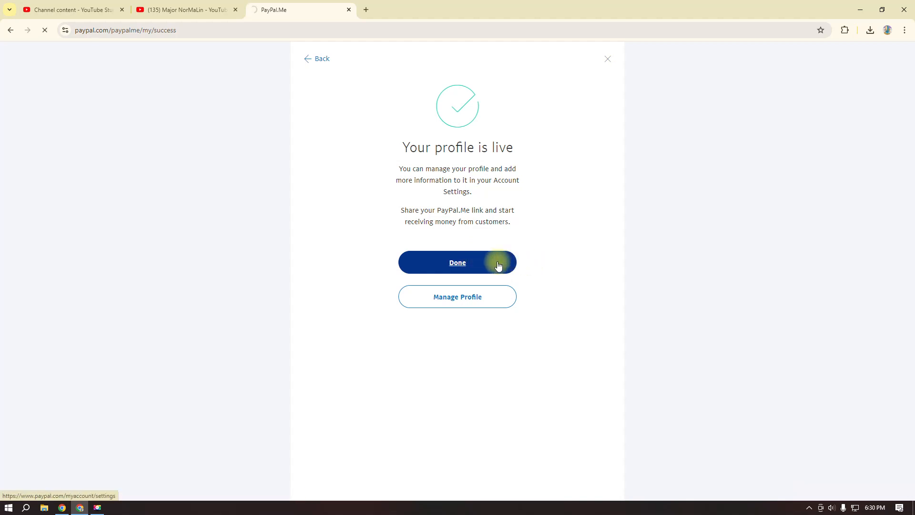
left_click(456, 262)
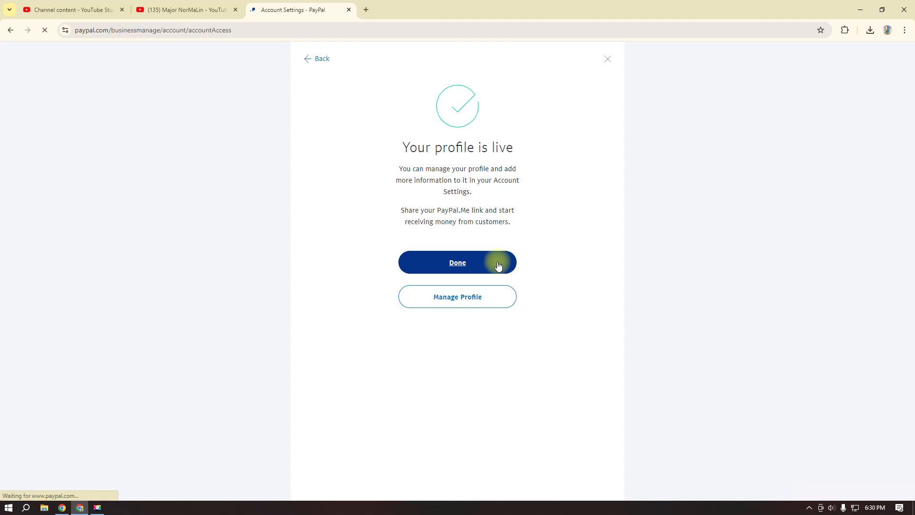
left_click(456, 262)
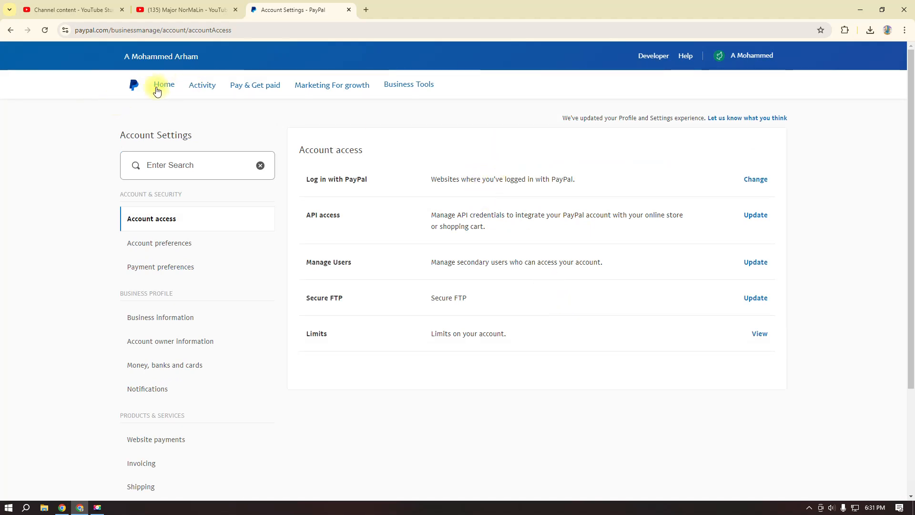
Step: Return to the account home page and reopen PayPal.Me to check the link
left_click(164, 85)
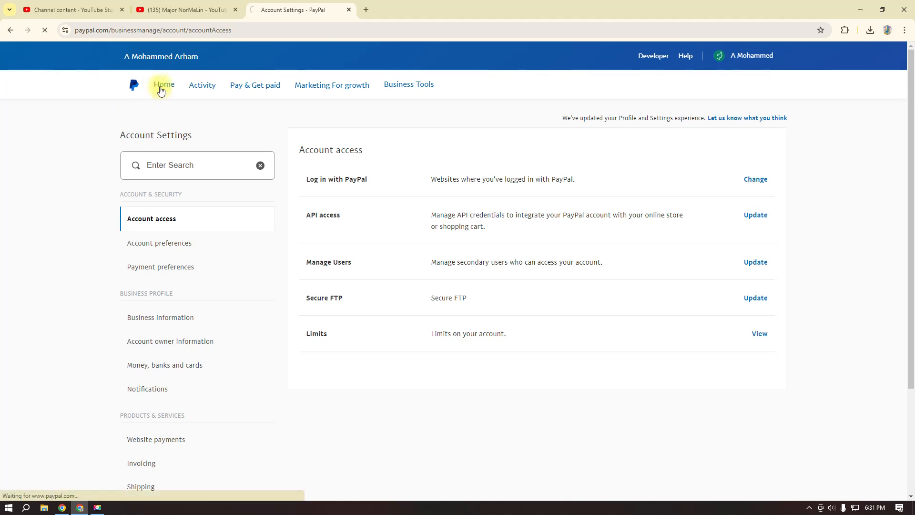
left_click(163, 85)
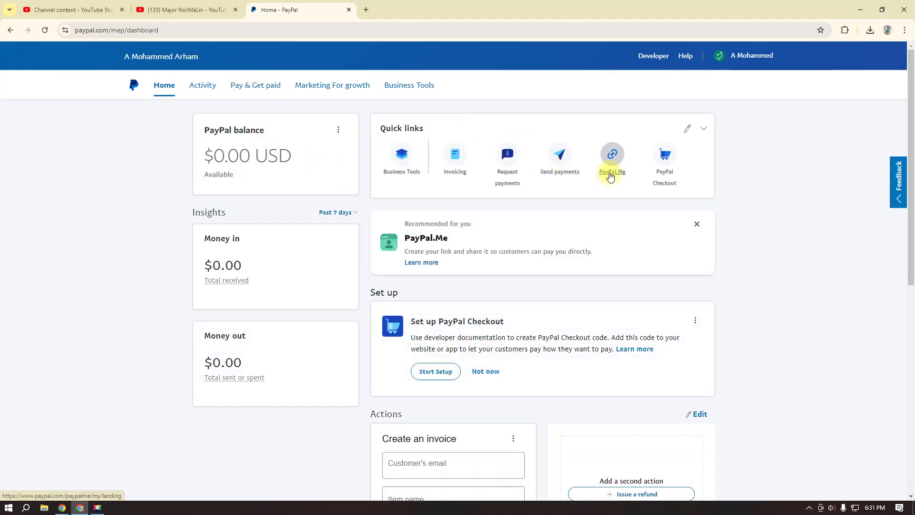
left_click(610, 158)
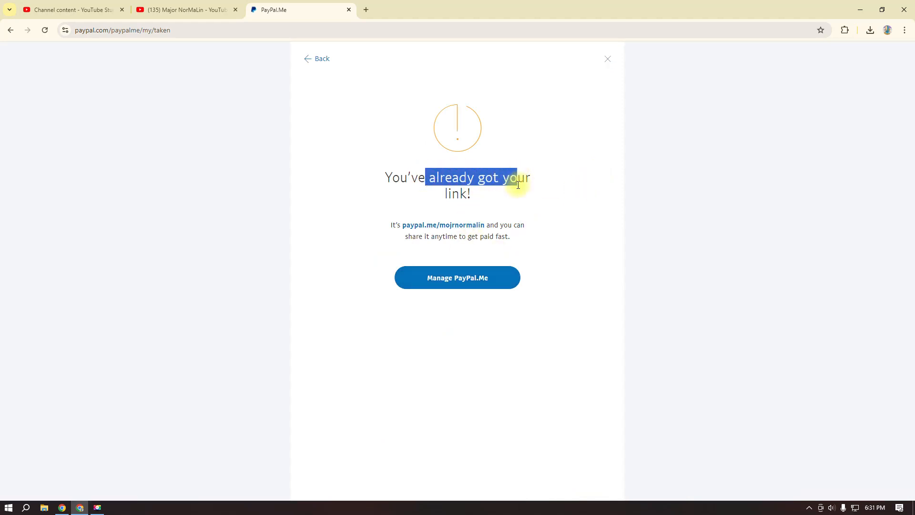
mouse_move(485, 229)
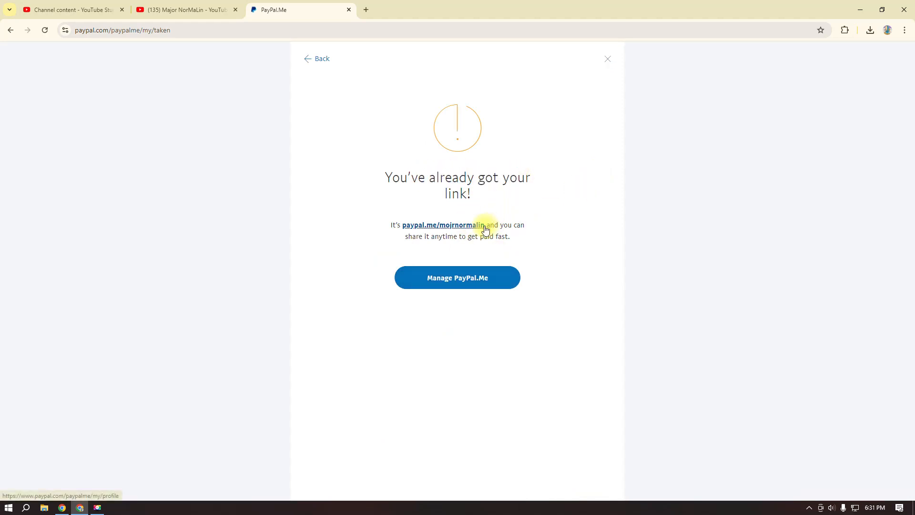
double_click(441, 225)
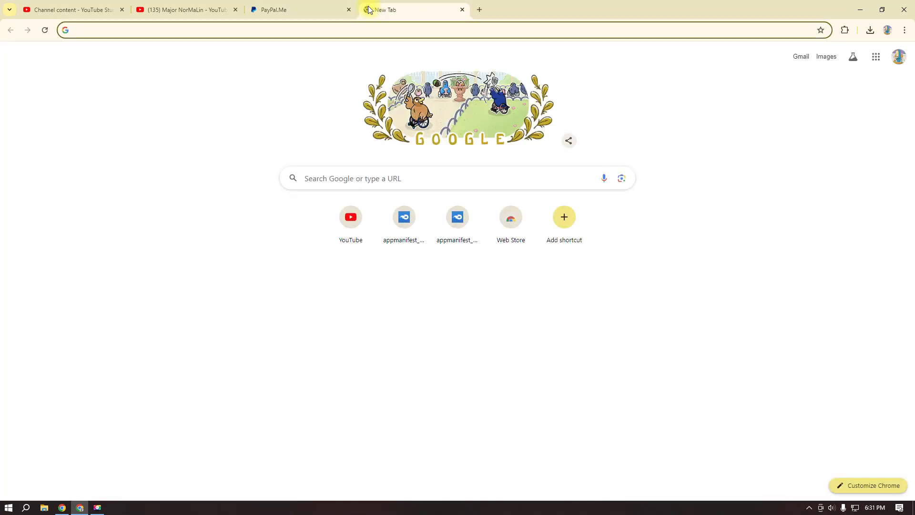
type("paypal.me/mojrnormalin")
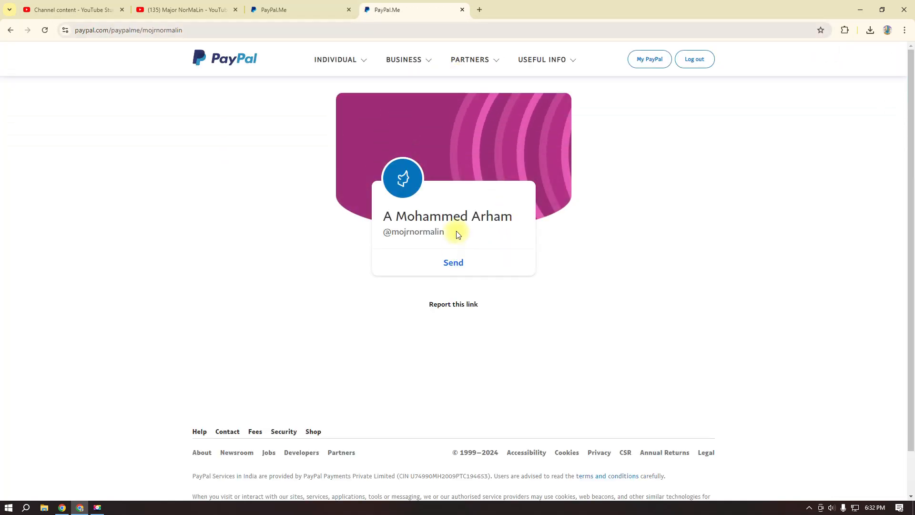
mouse_move(402, 91)
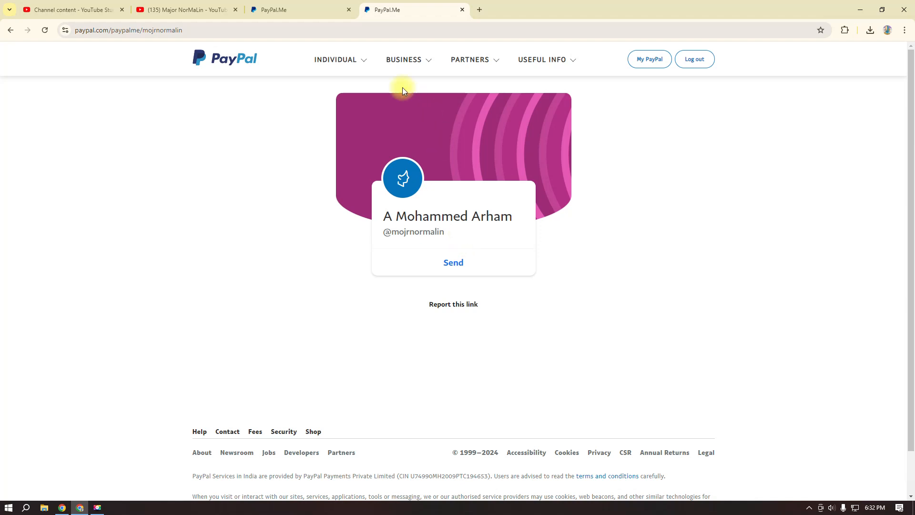
mouse_move(448, 227)
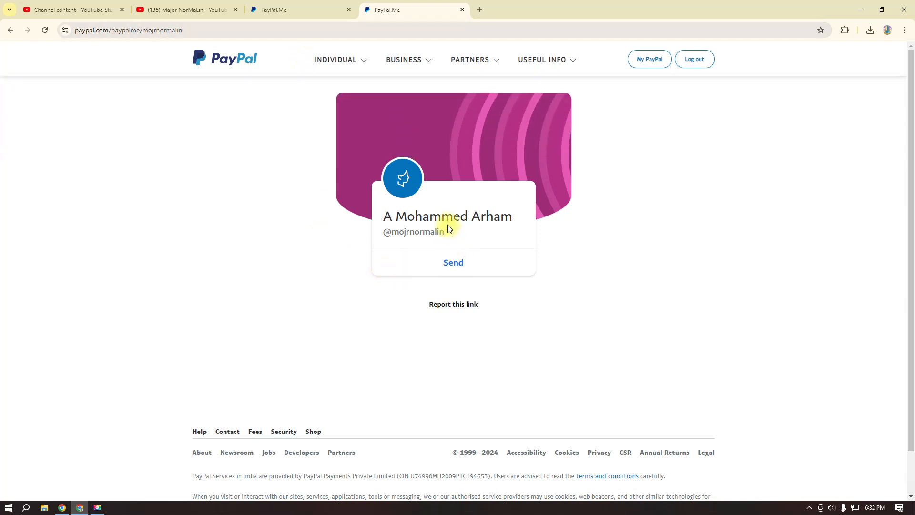
mouse_move(458, 237)
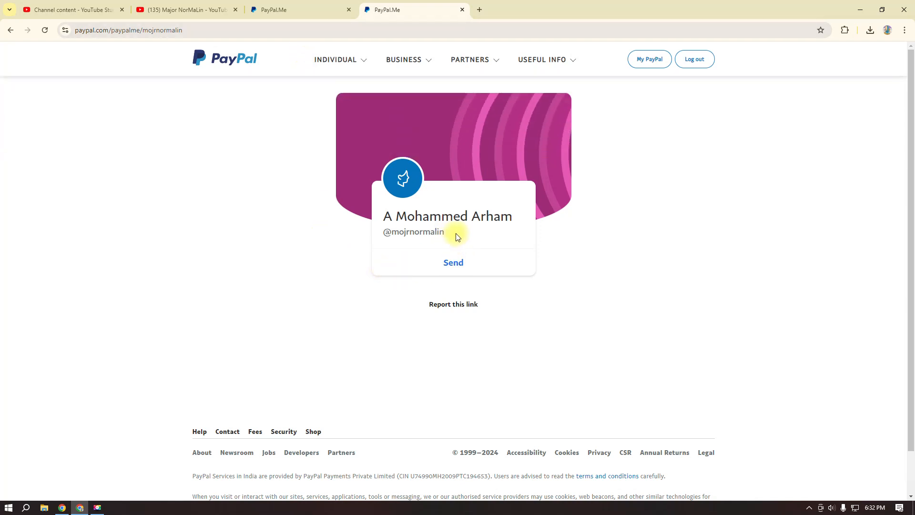
left_click(454, 262)
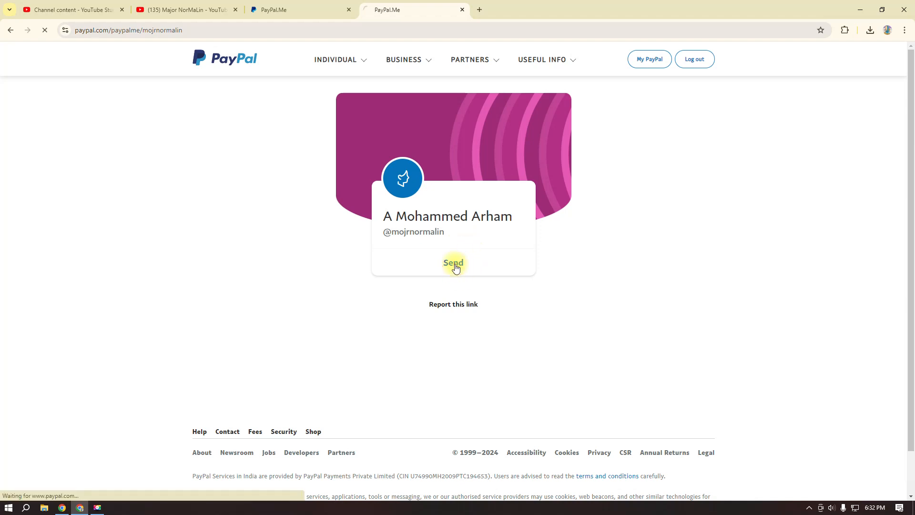
left_click(453, 263)
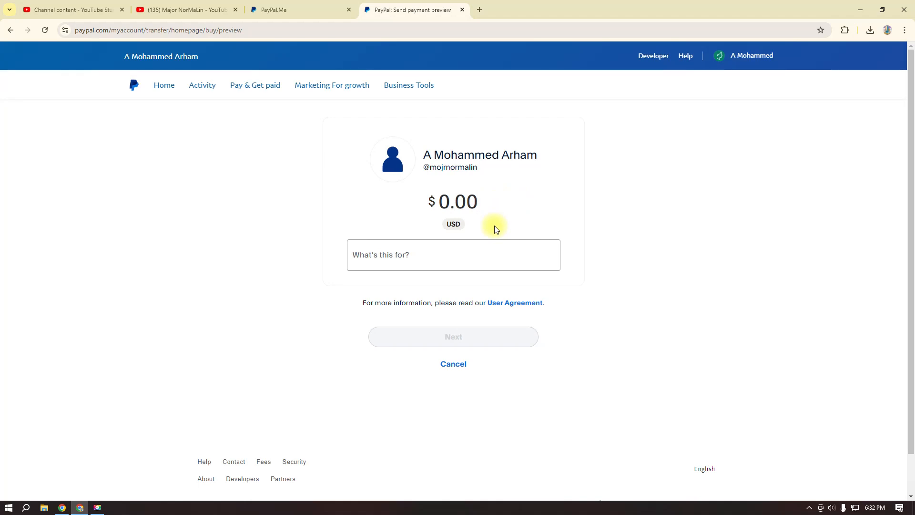
left_click(459, 201)
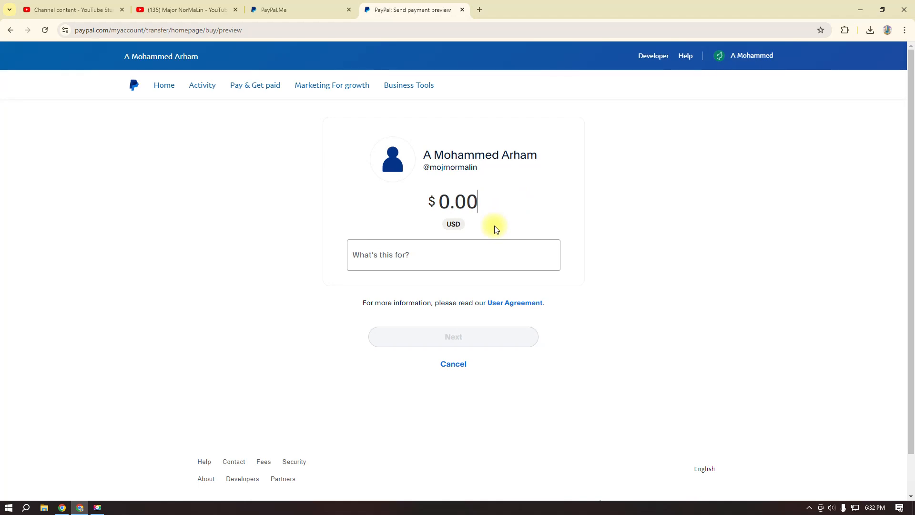